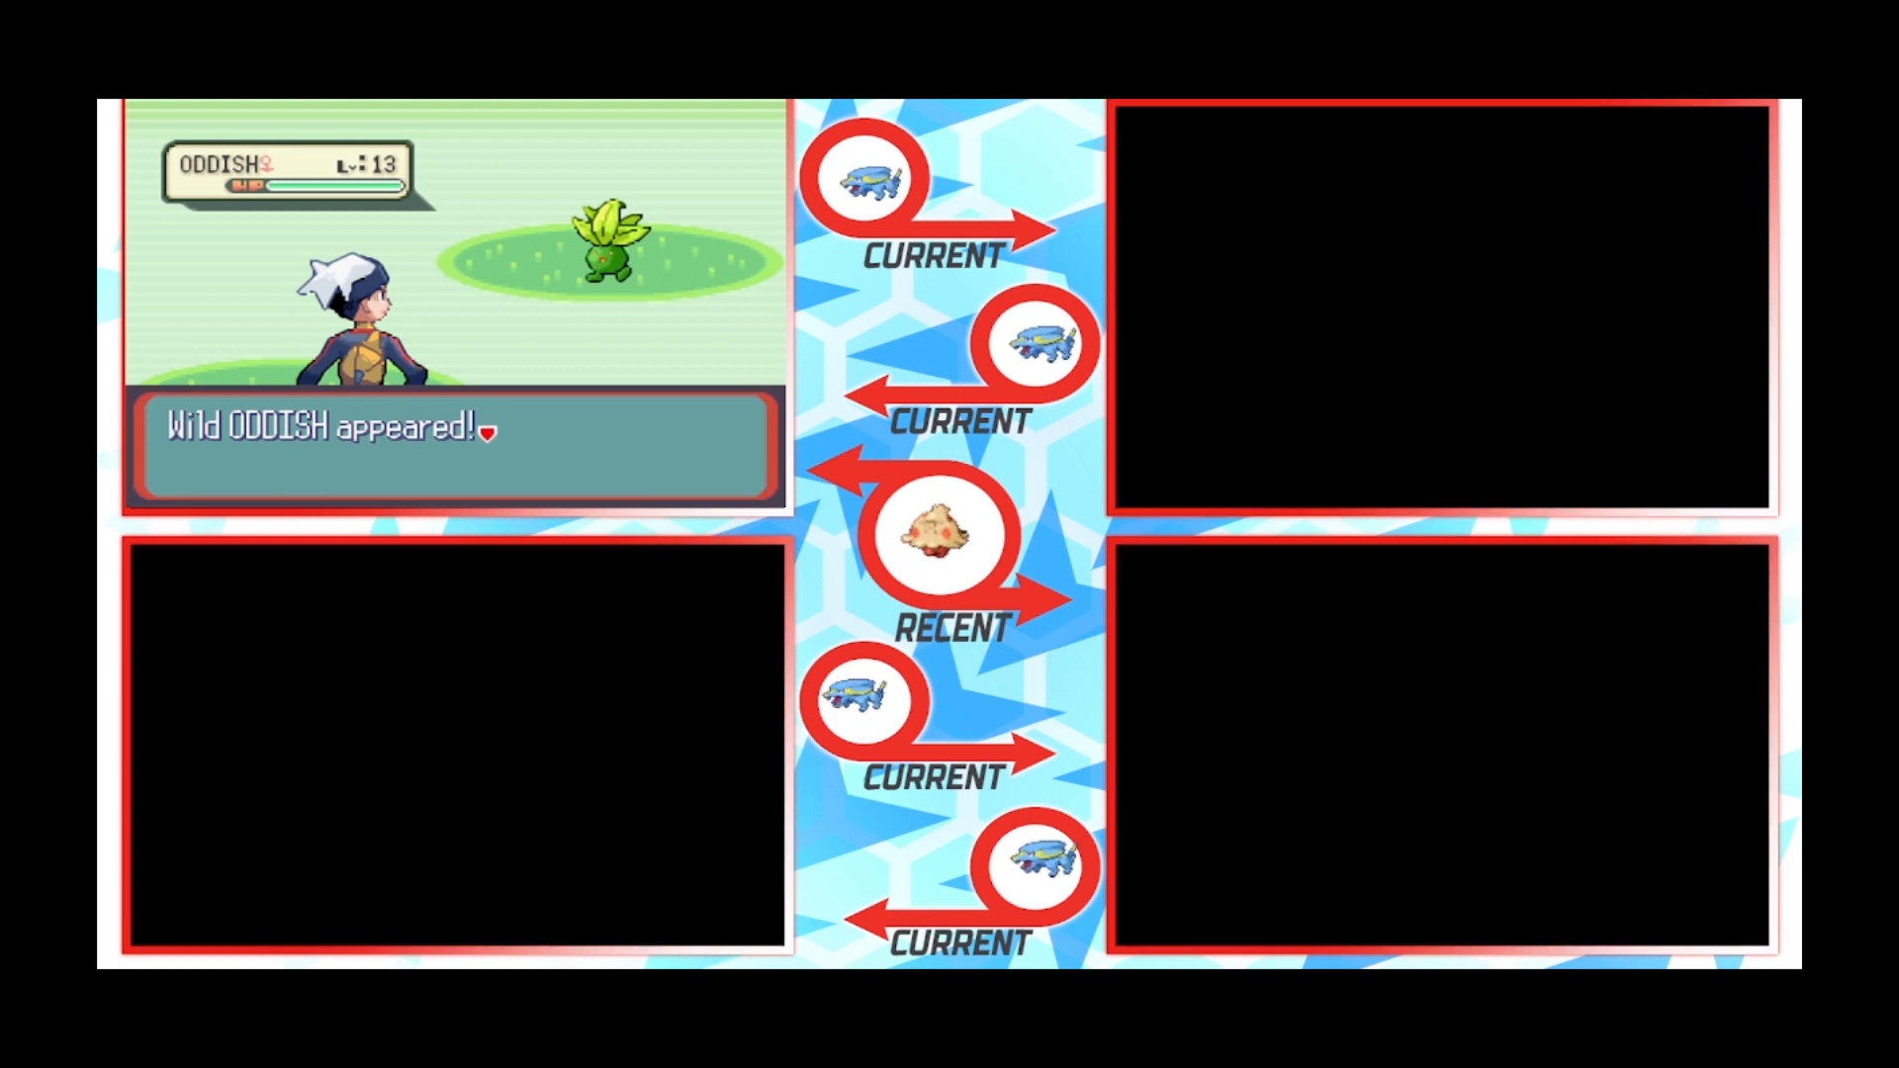
mouse_move(238, 255)
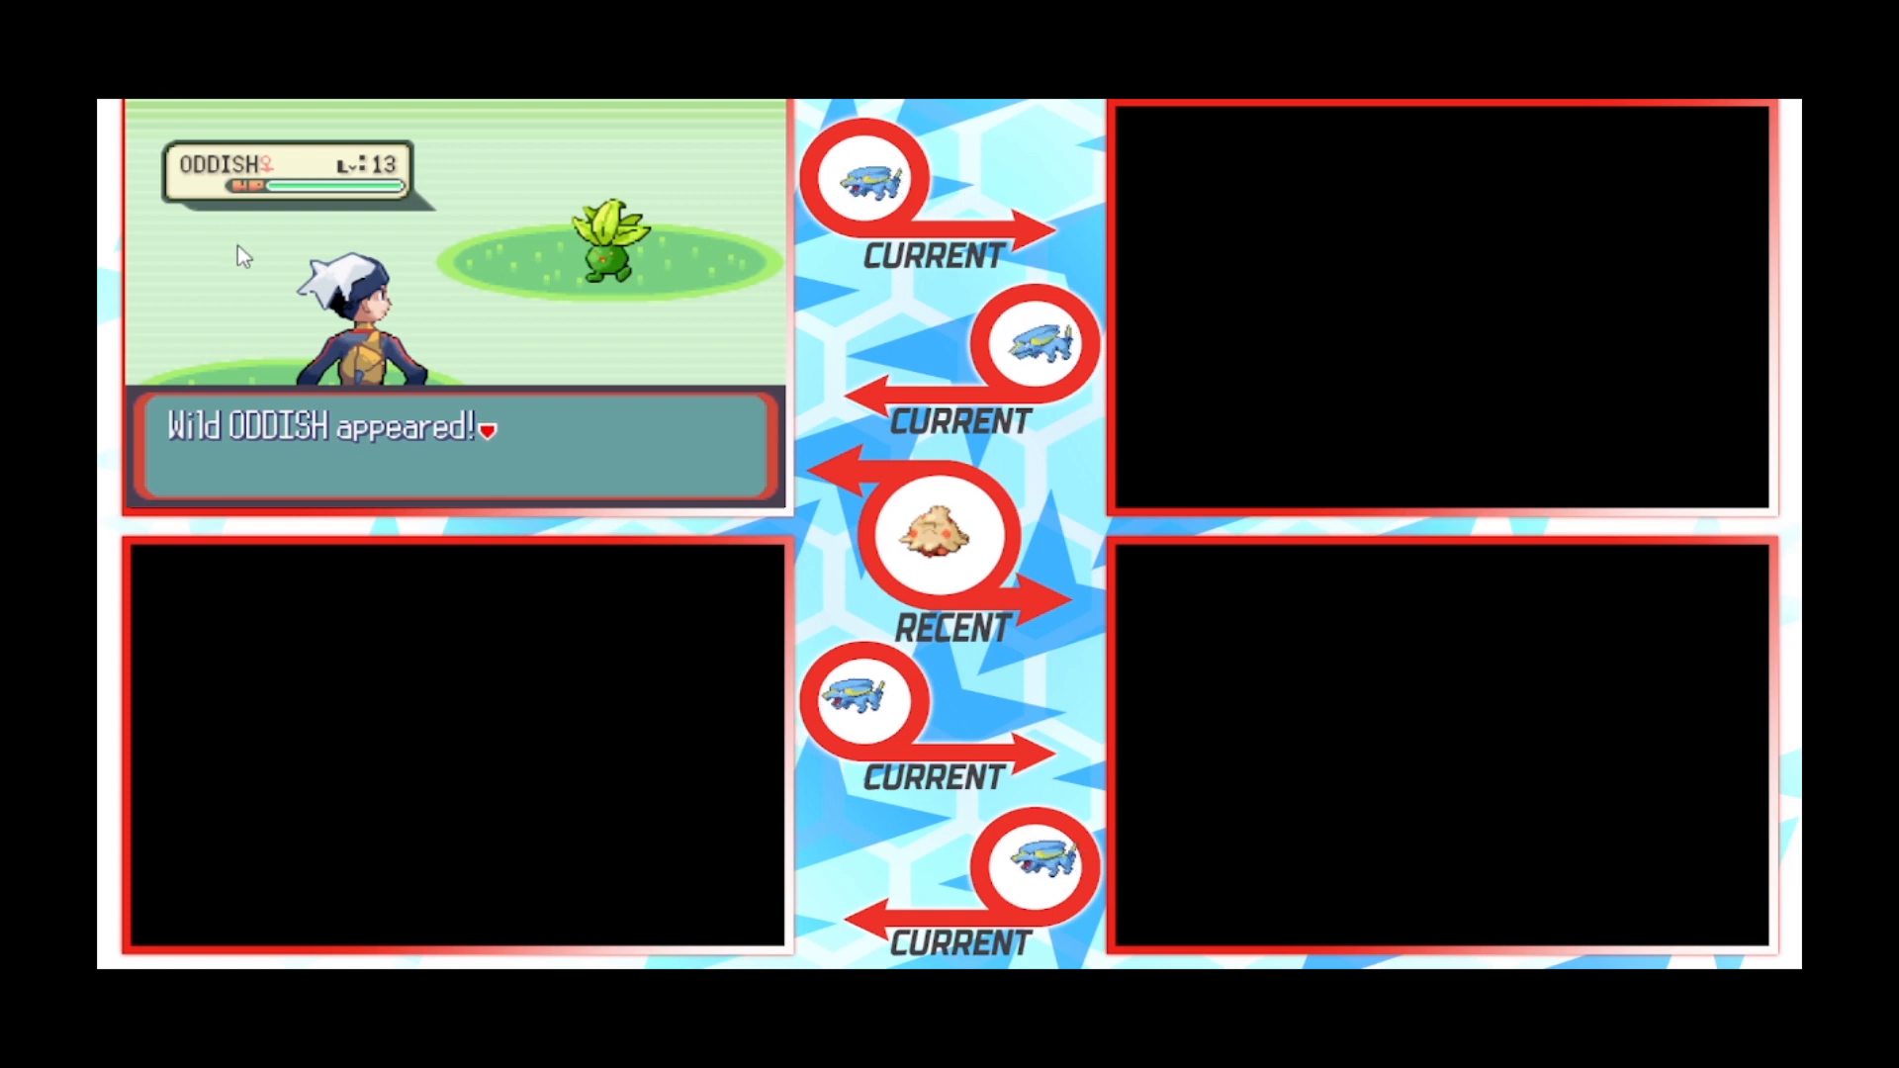
mouse_move(548, 317)
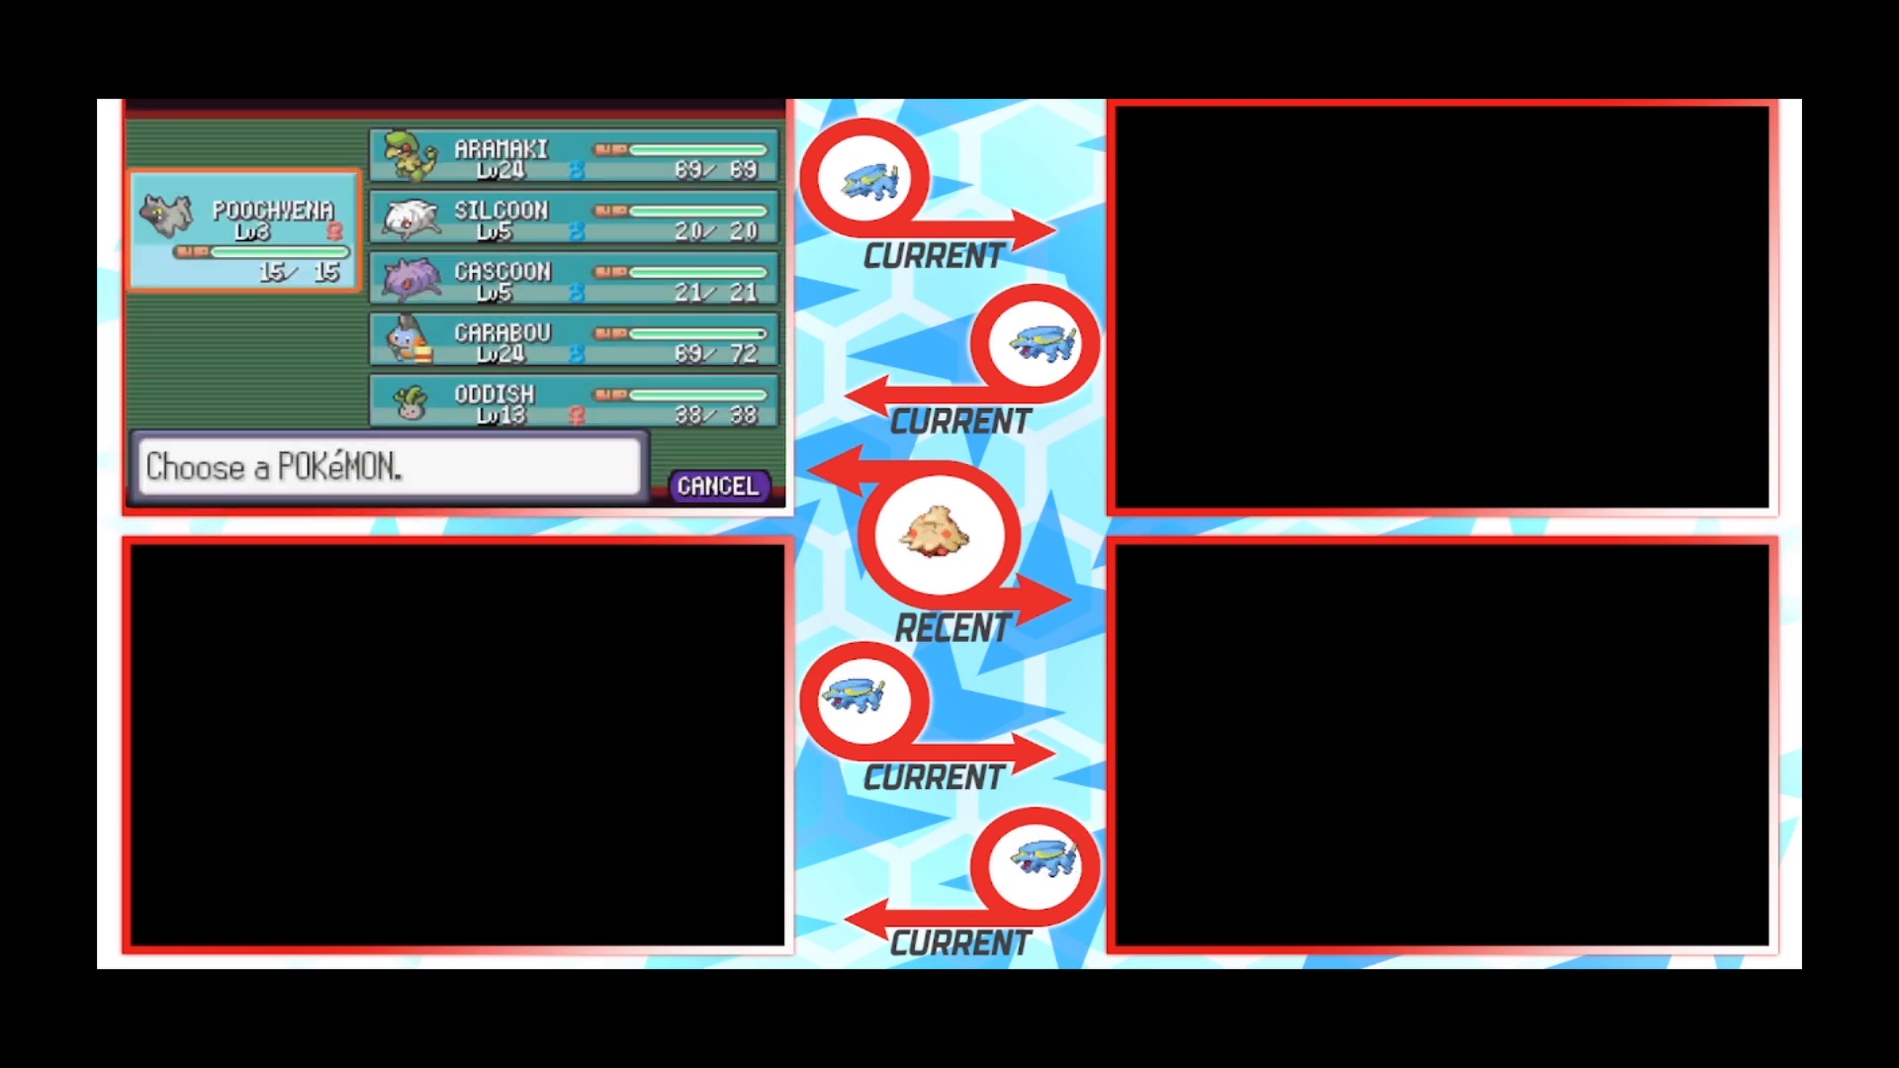
click(484, 404)
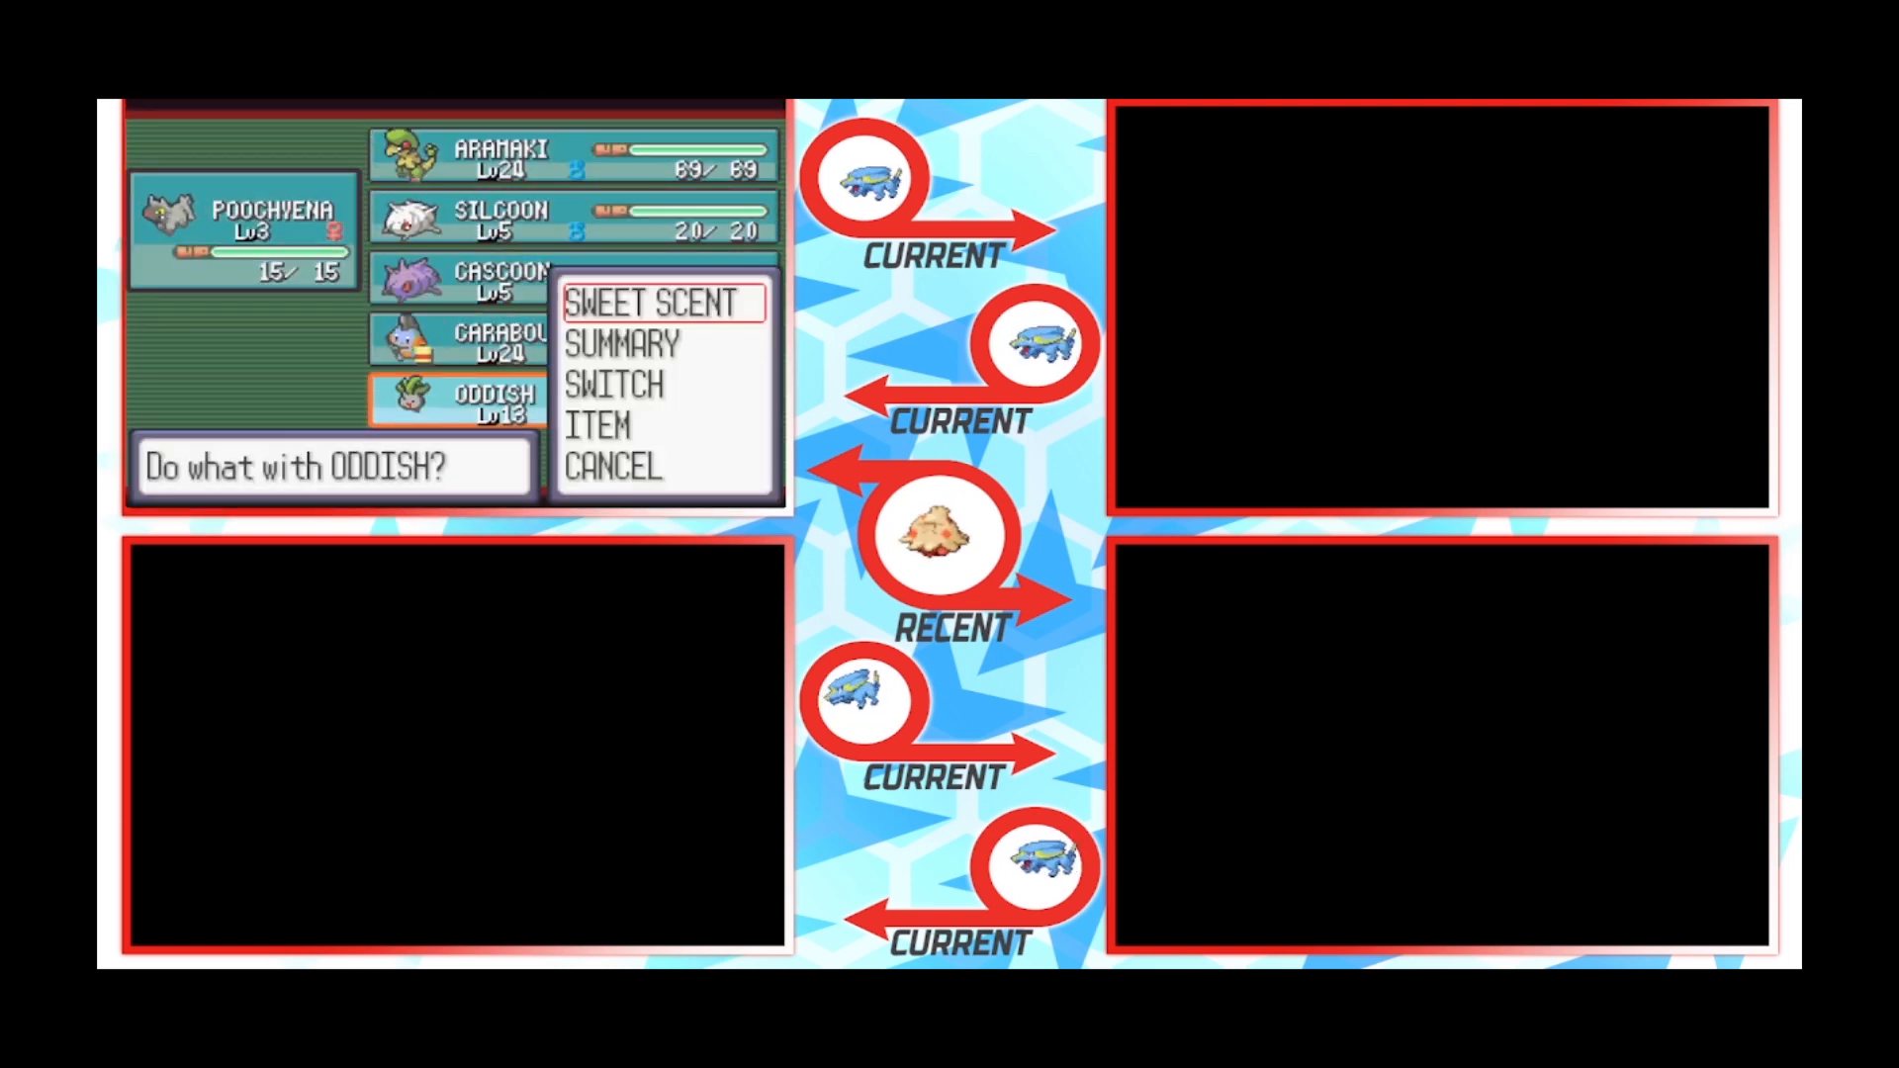
click(615, 386)
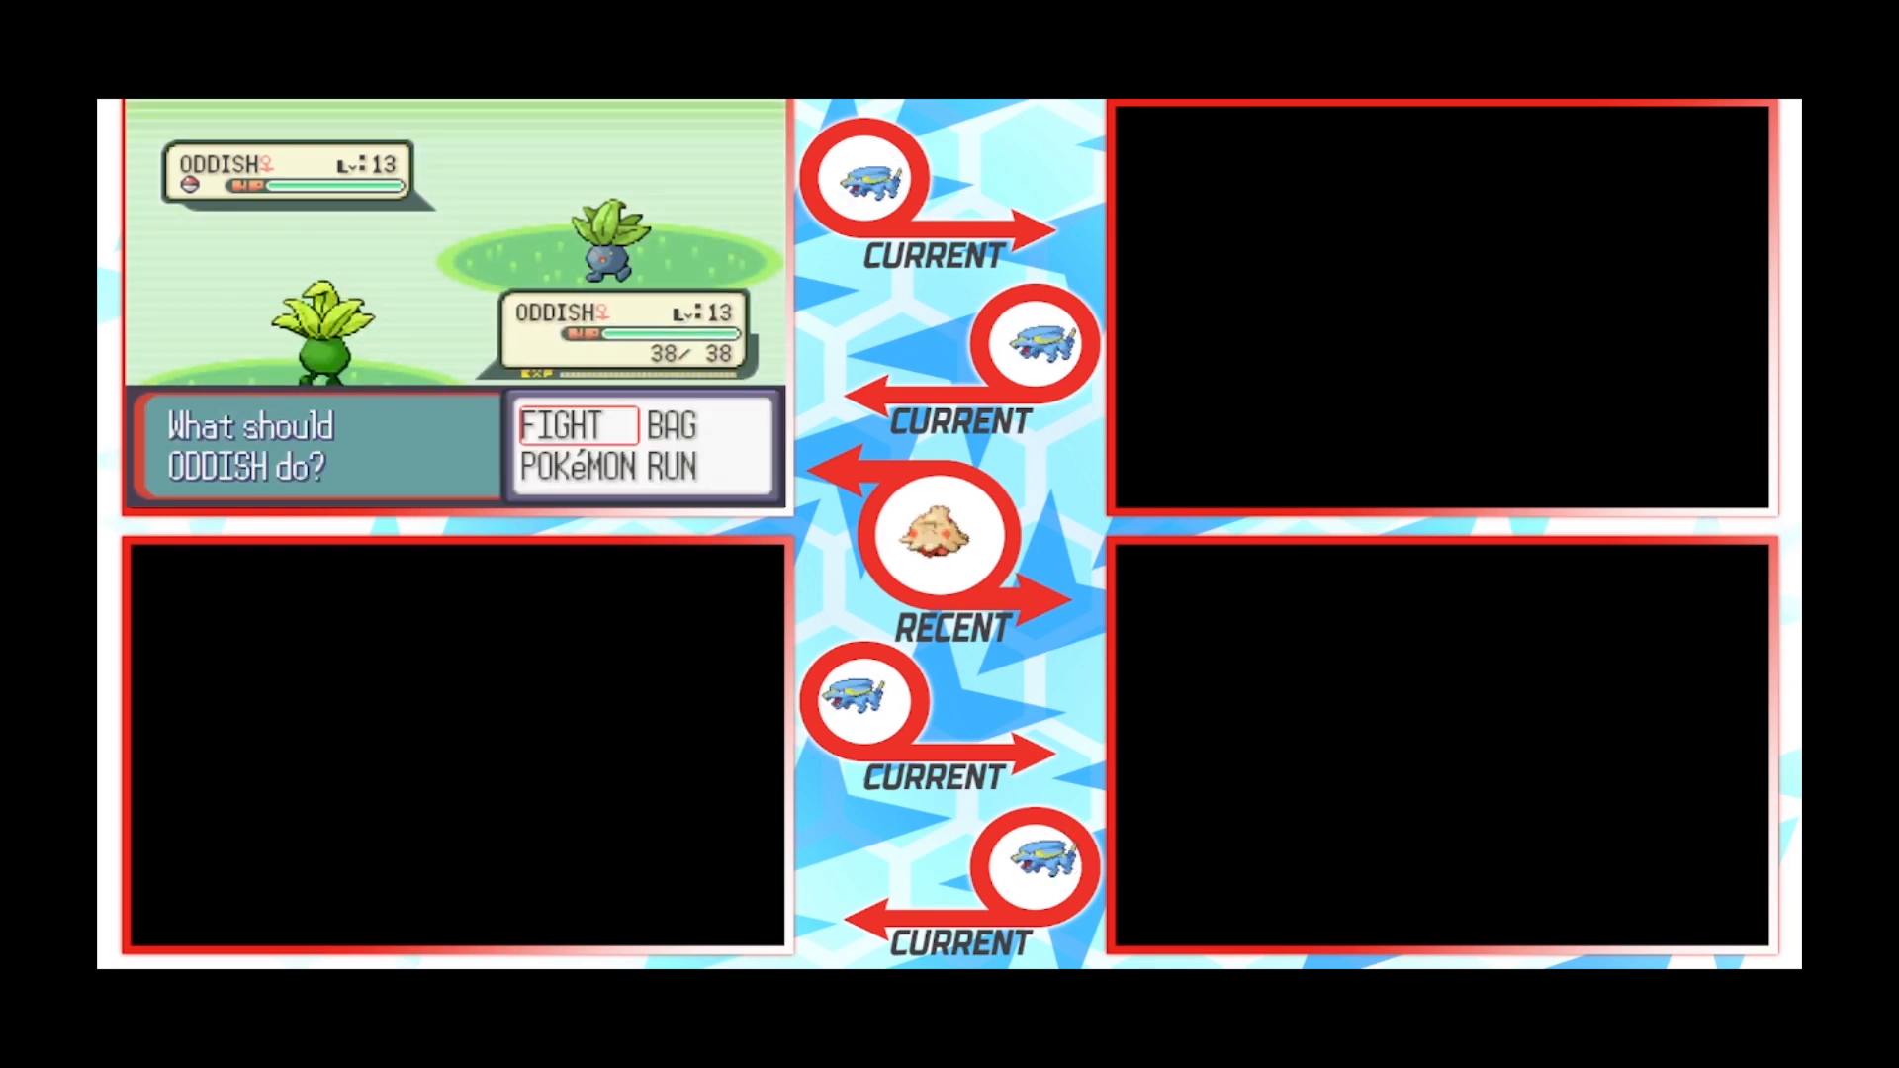
click(568, 424)
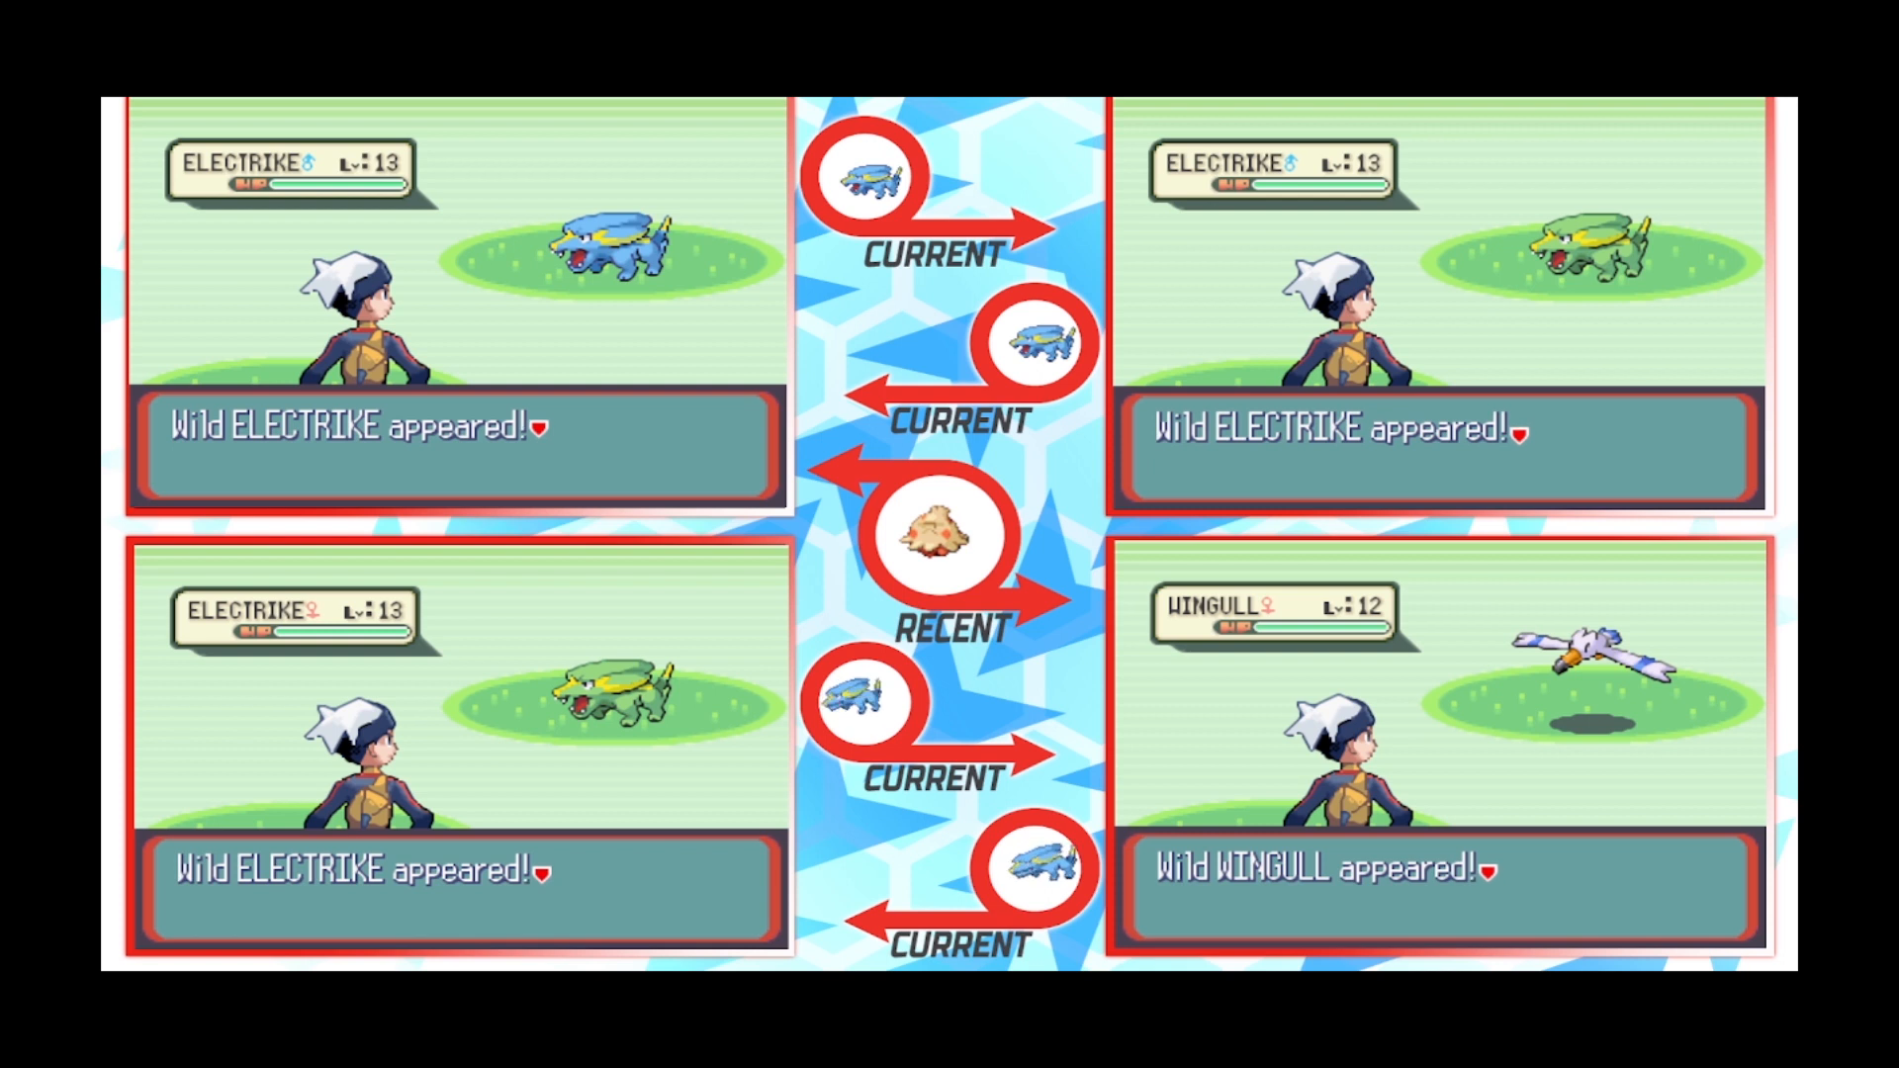
mouse_move(258, 302)
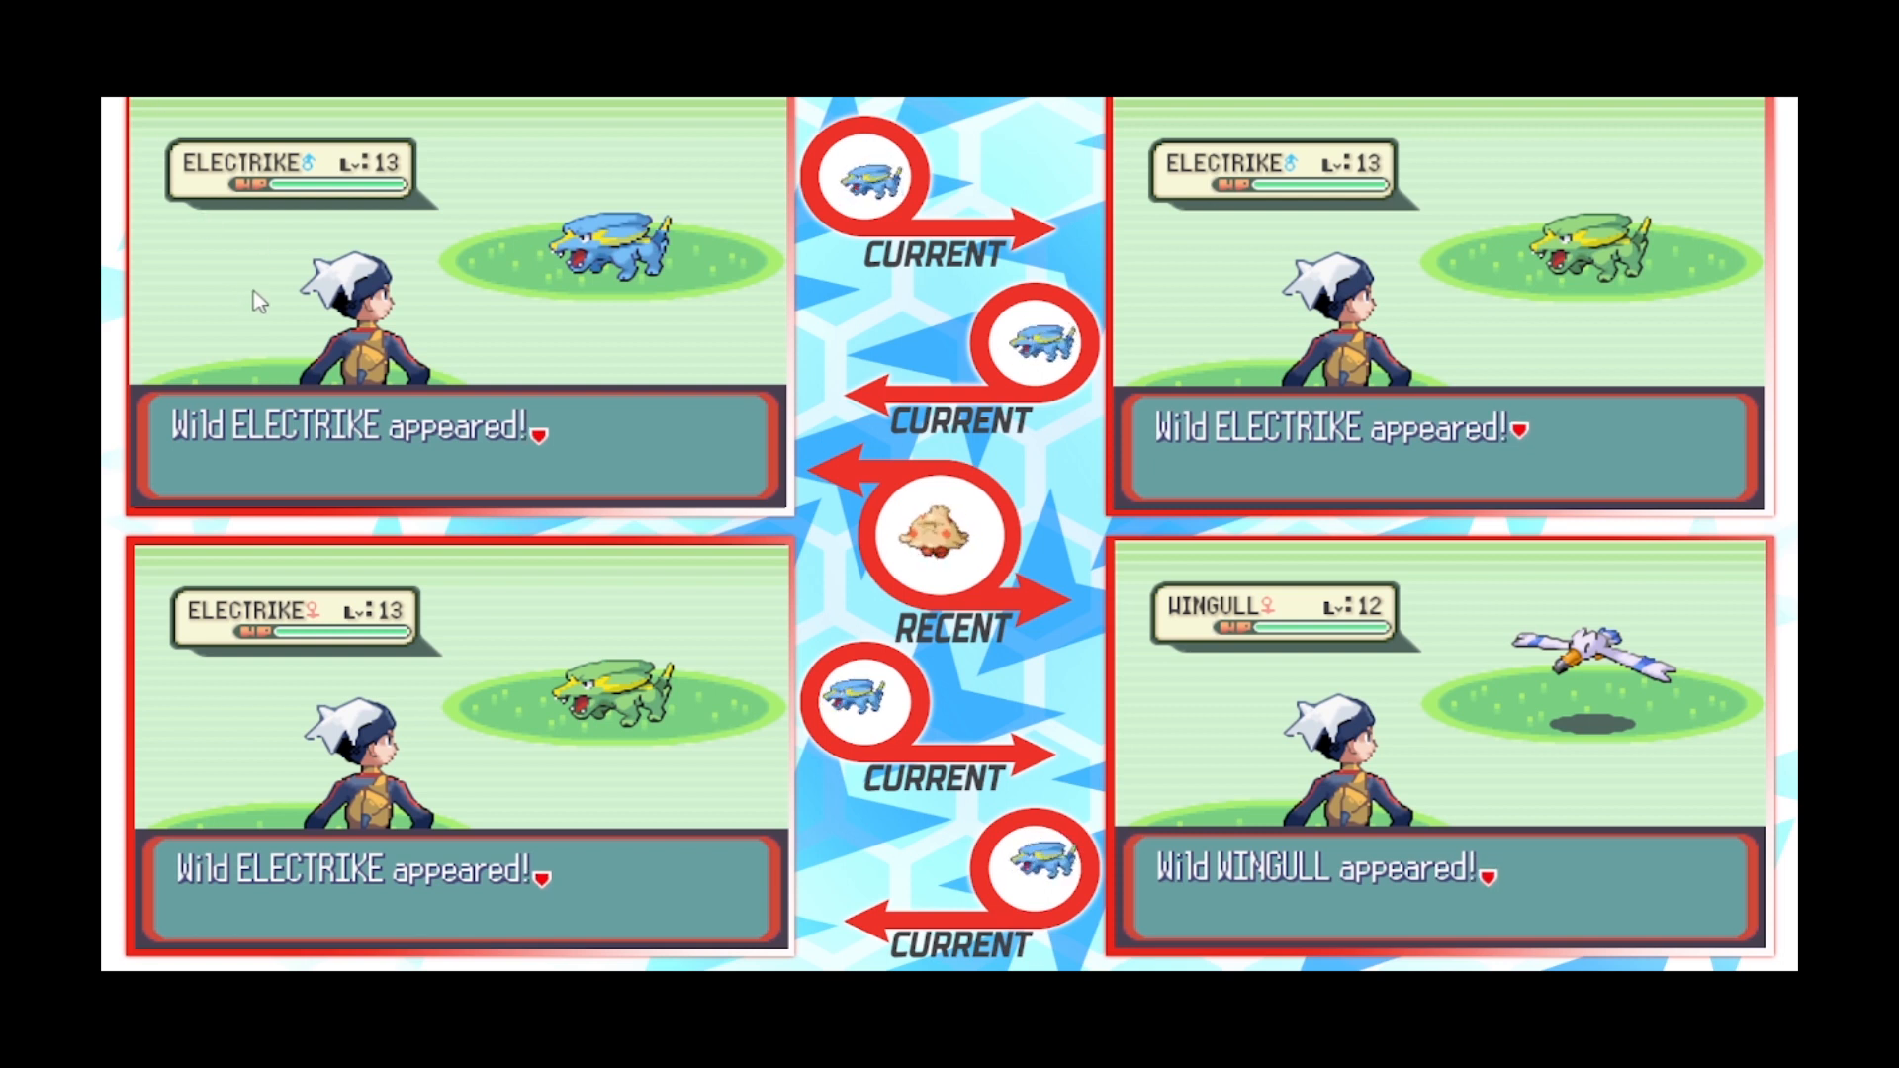
mouse_move(696, 315)
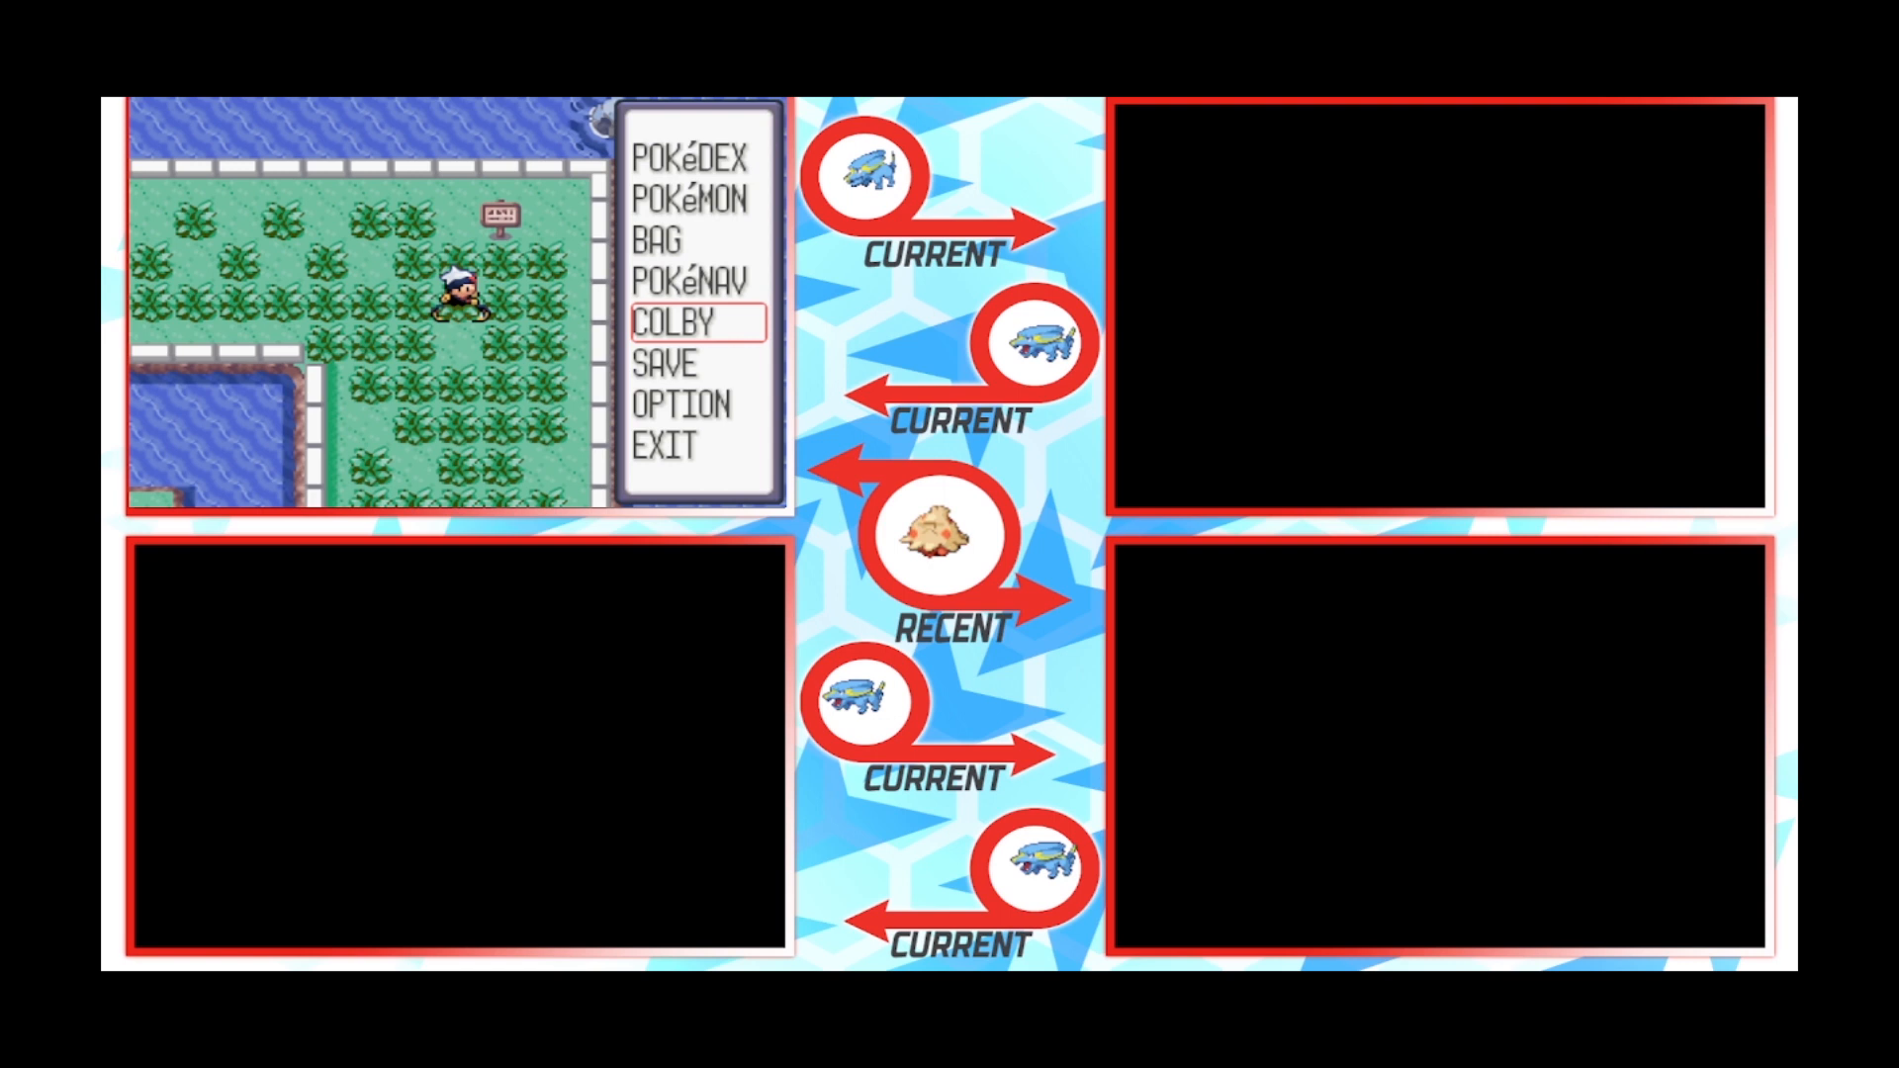
click(663, 364)
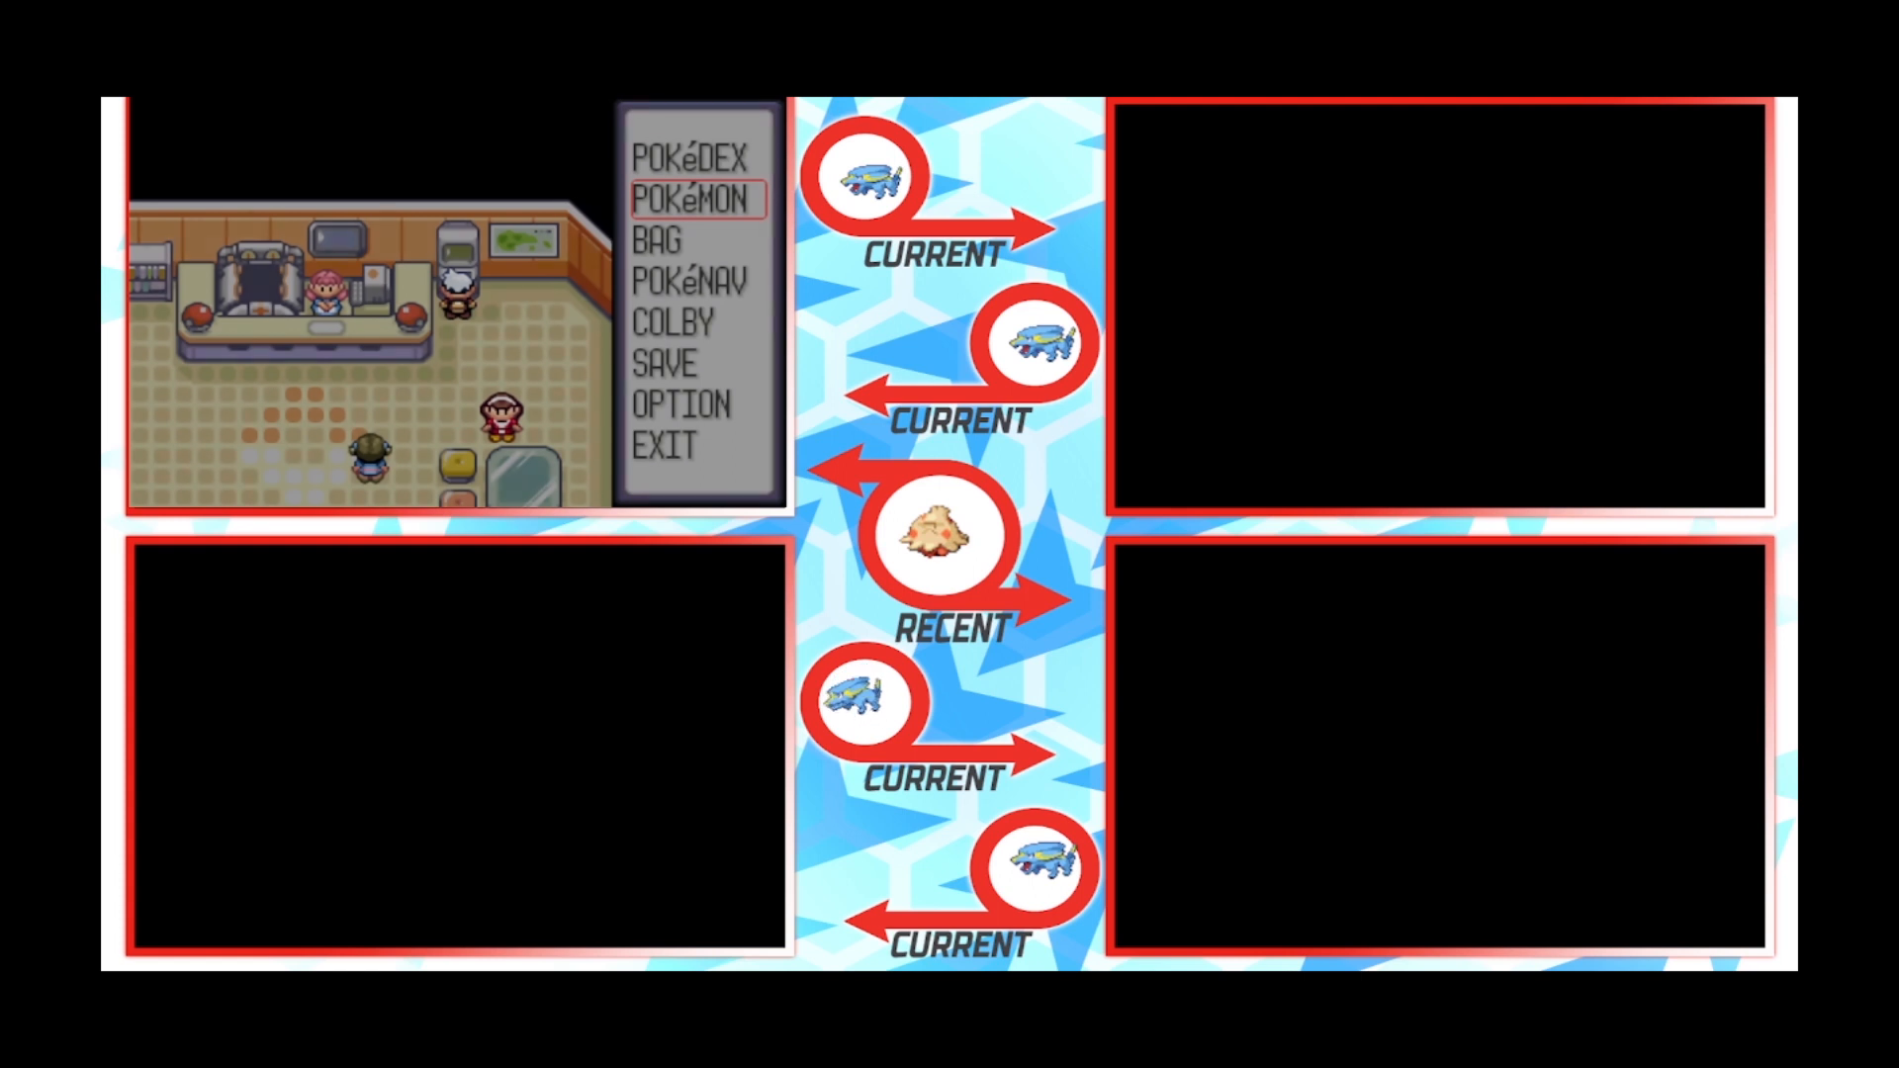
click(695, 198)
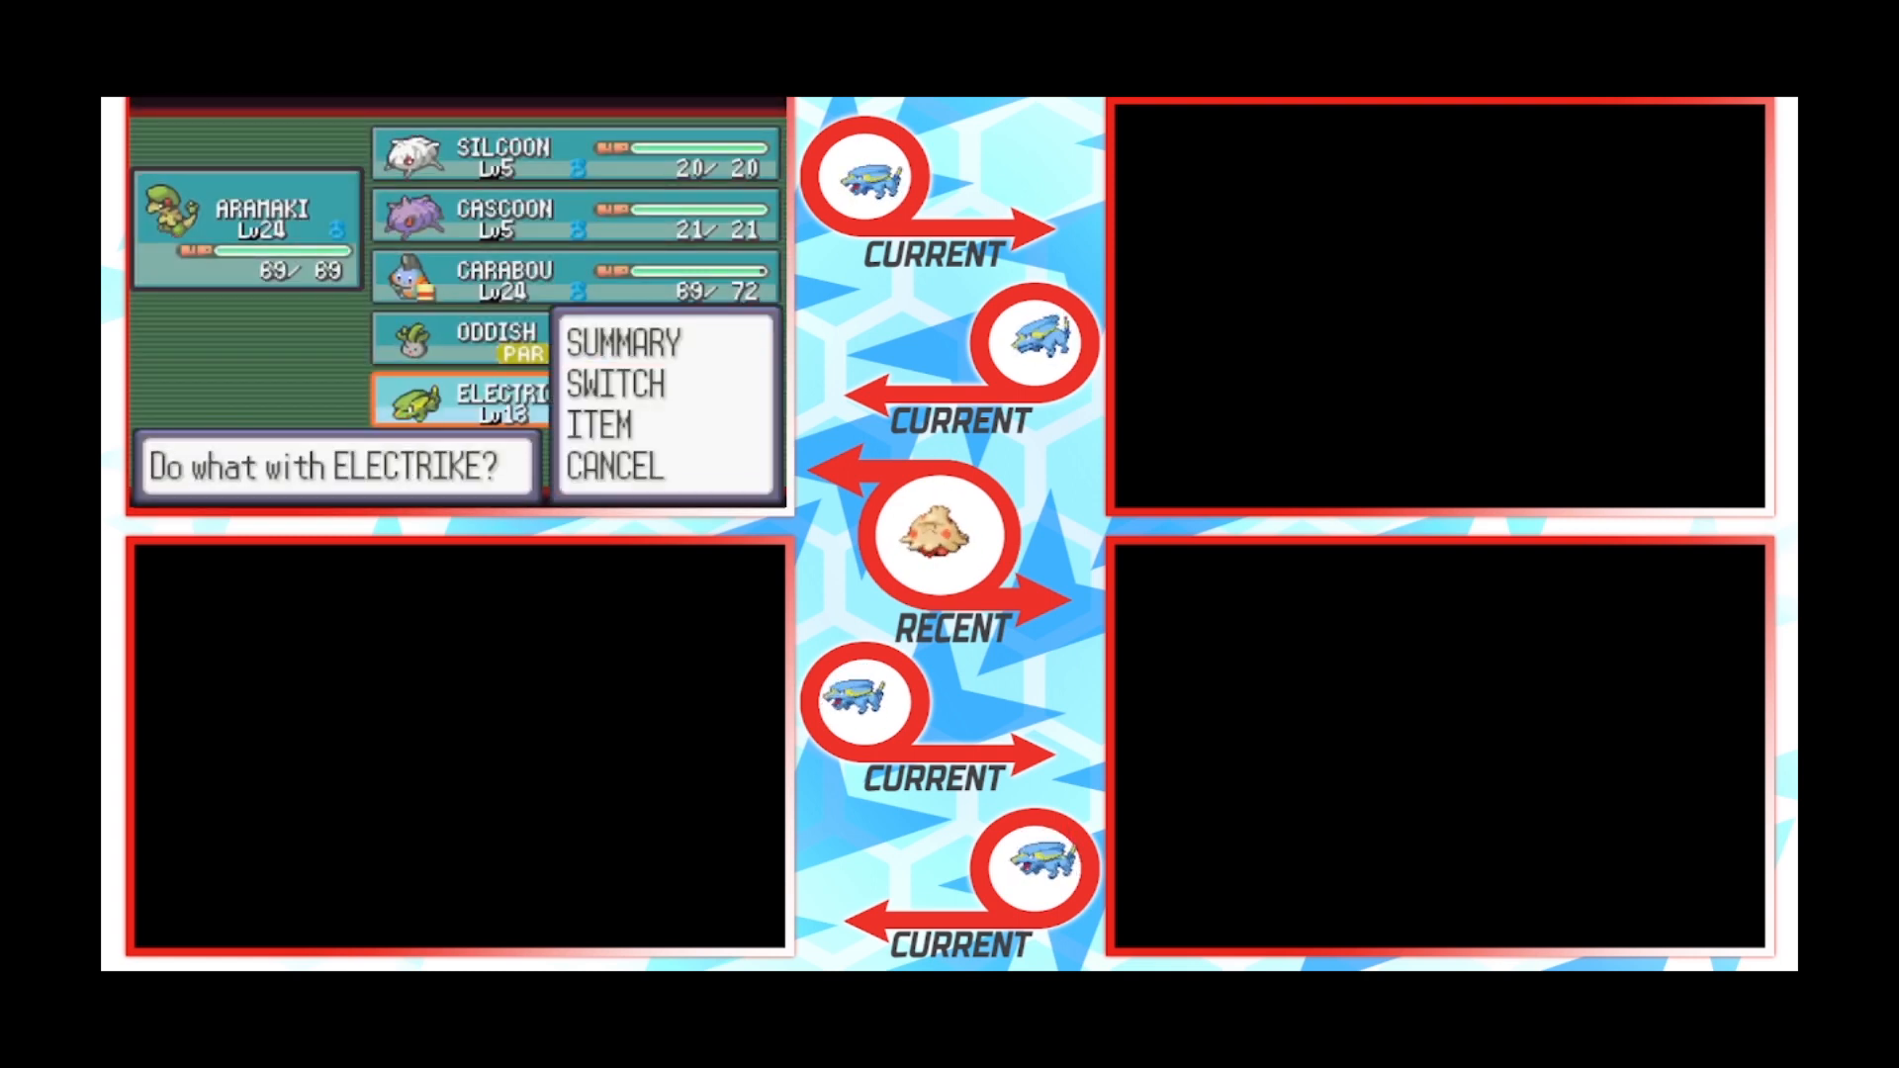
click(614, 385)
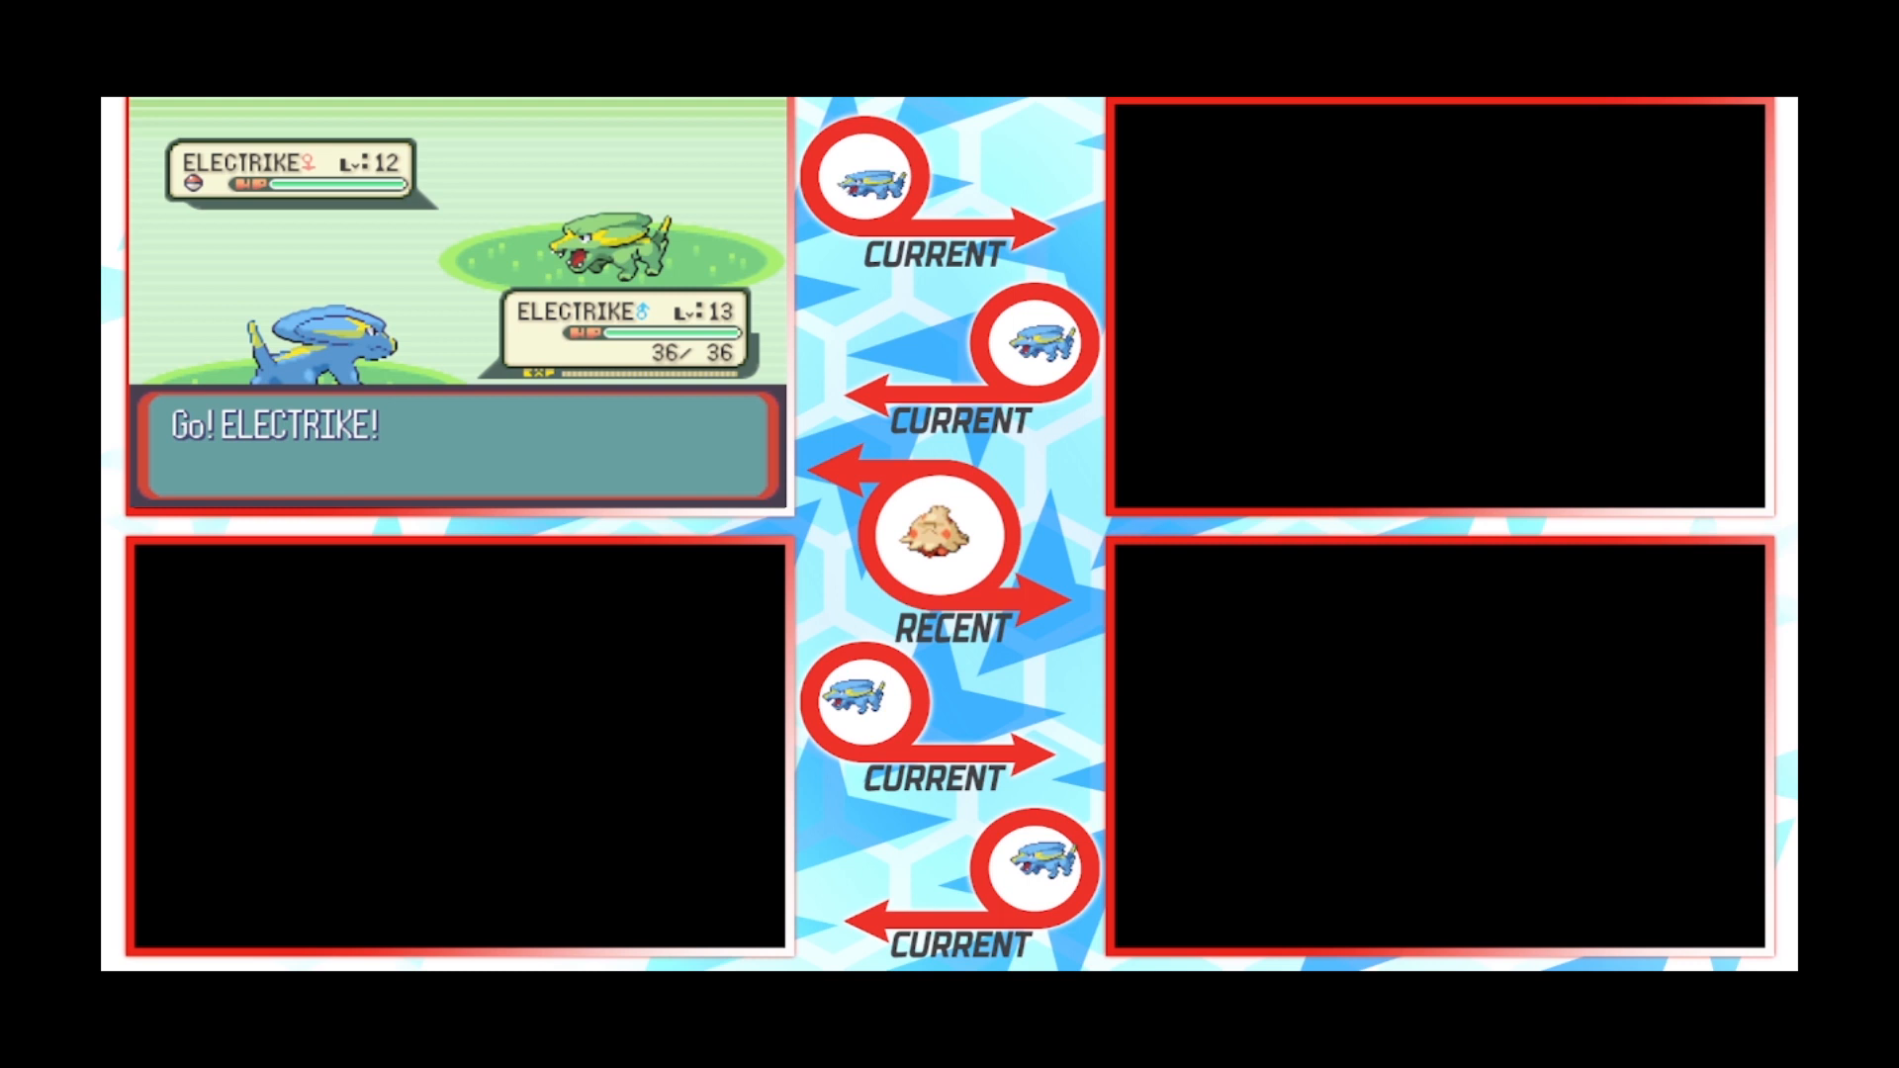
key(a)
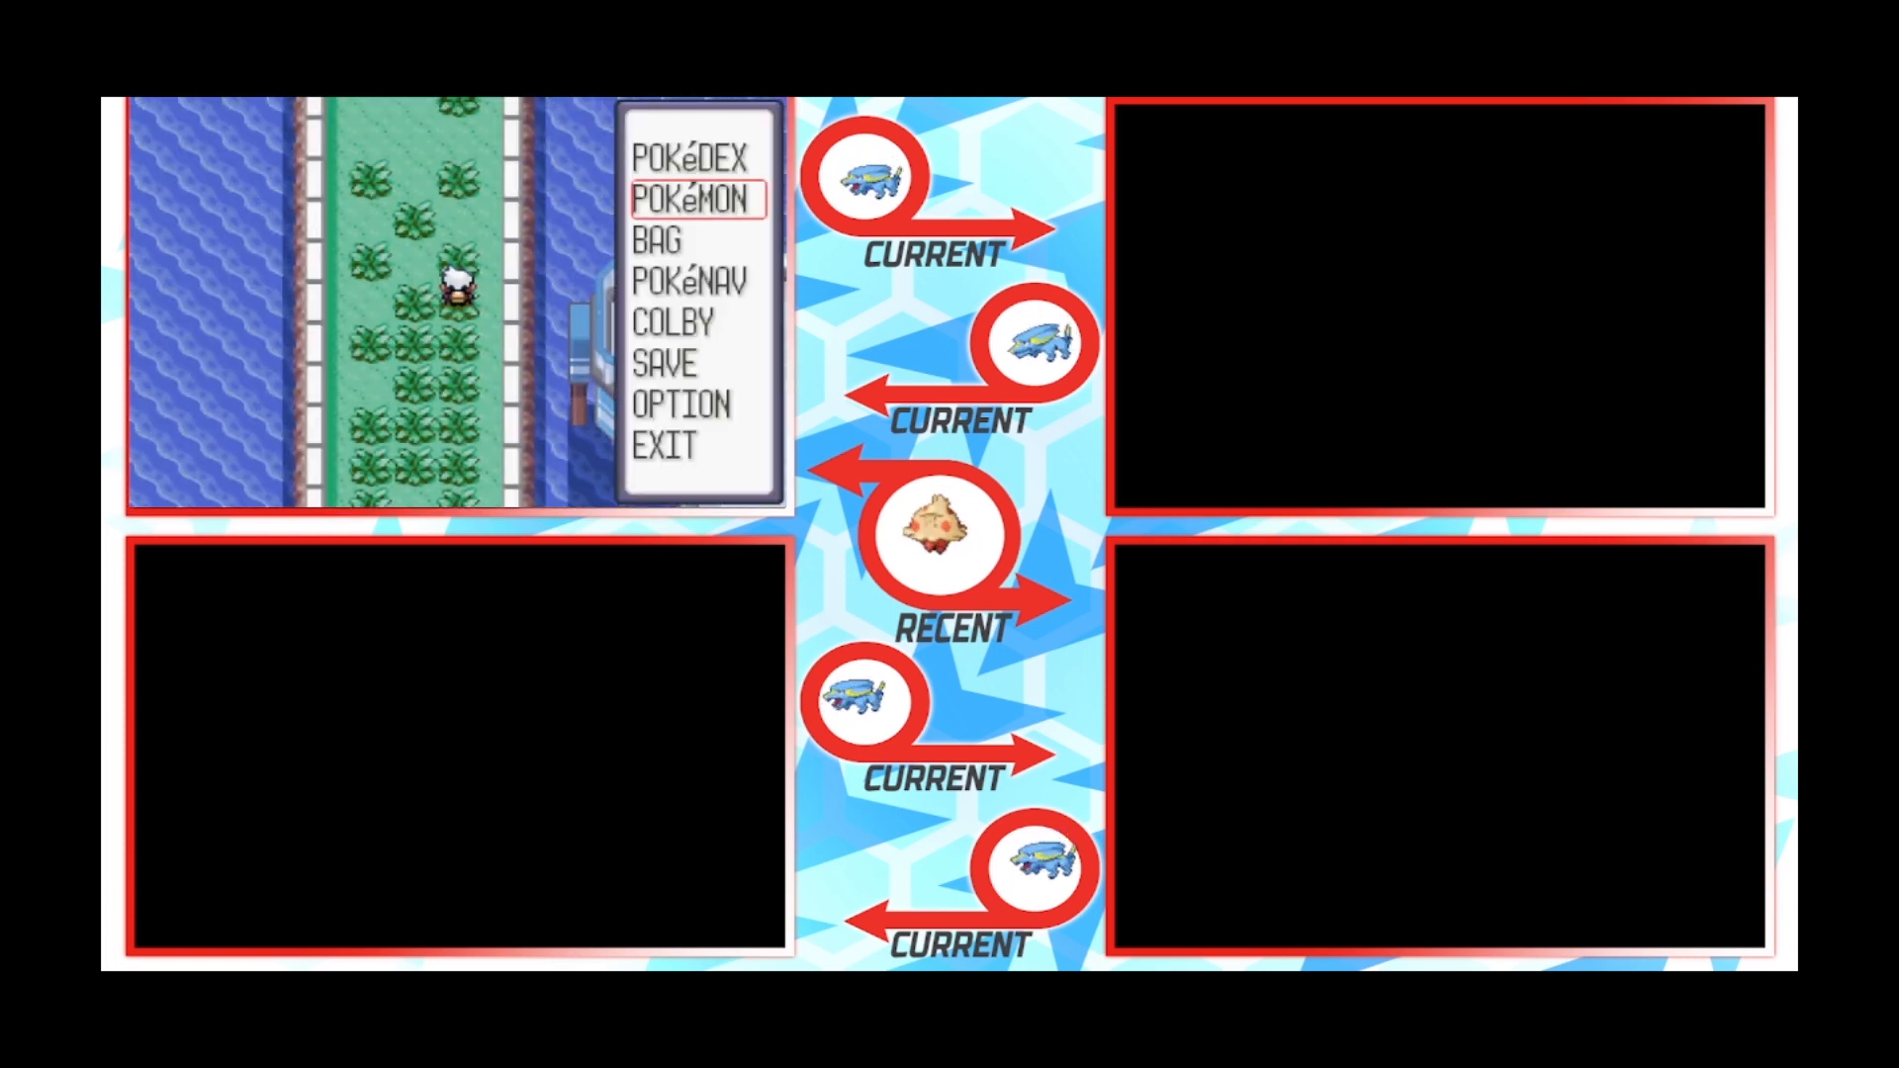
click(666, 365)
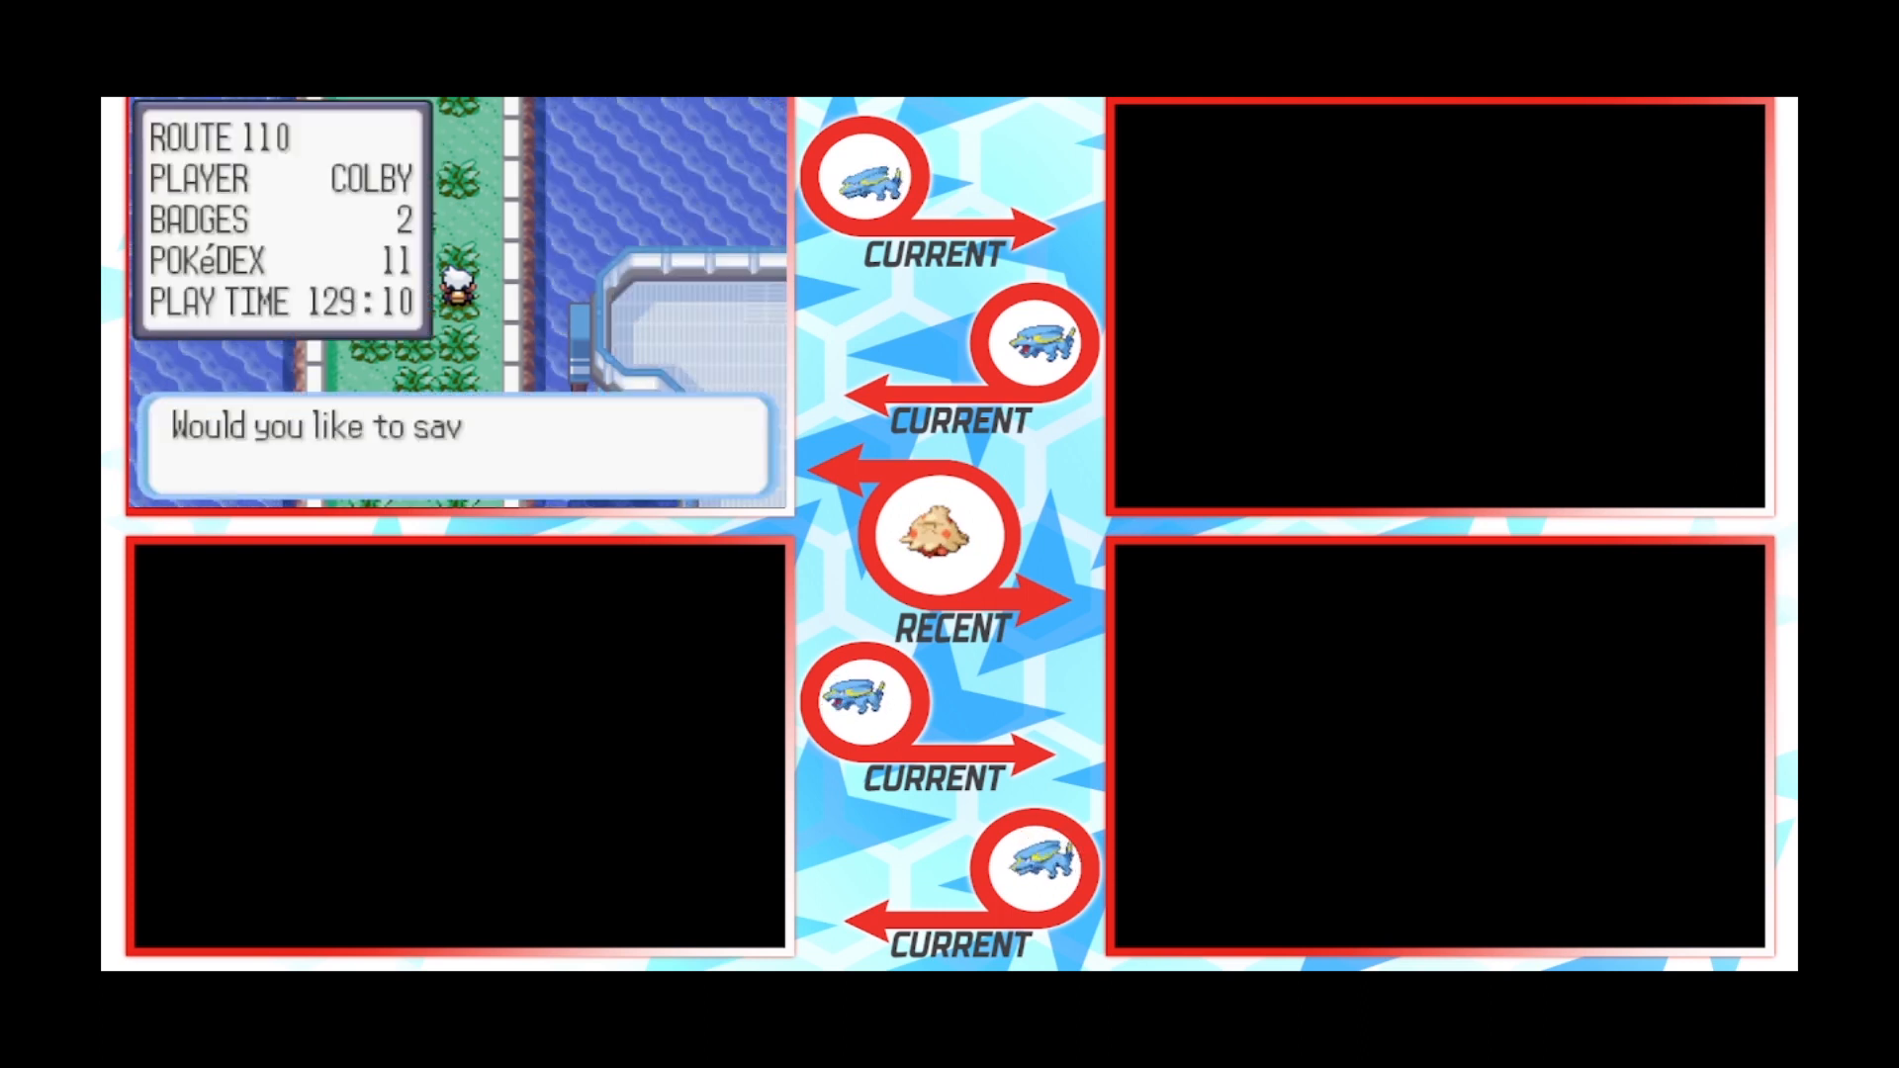